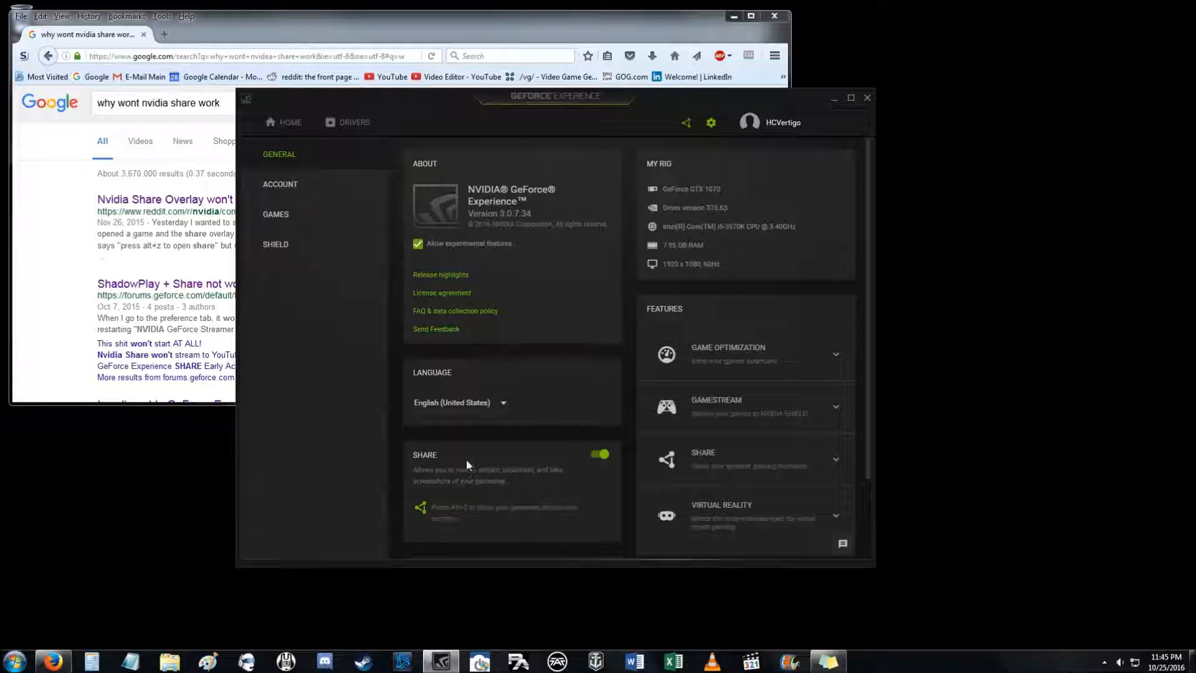
pyautogui.moveTo(424, 442)
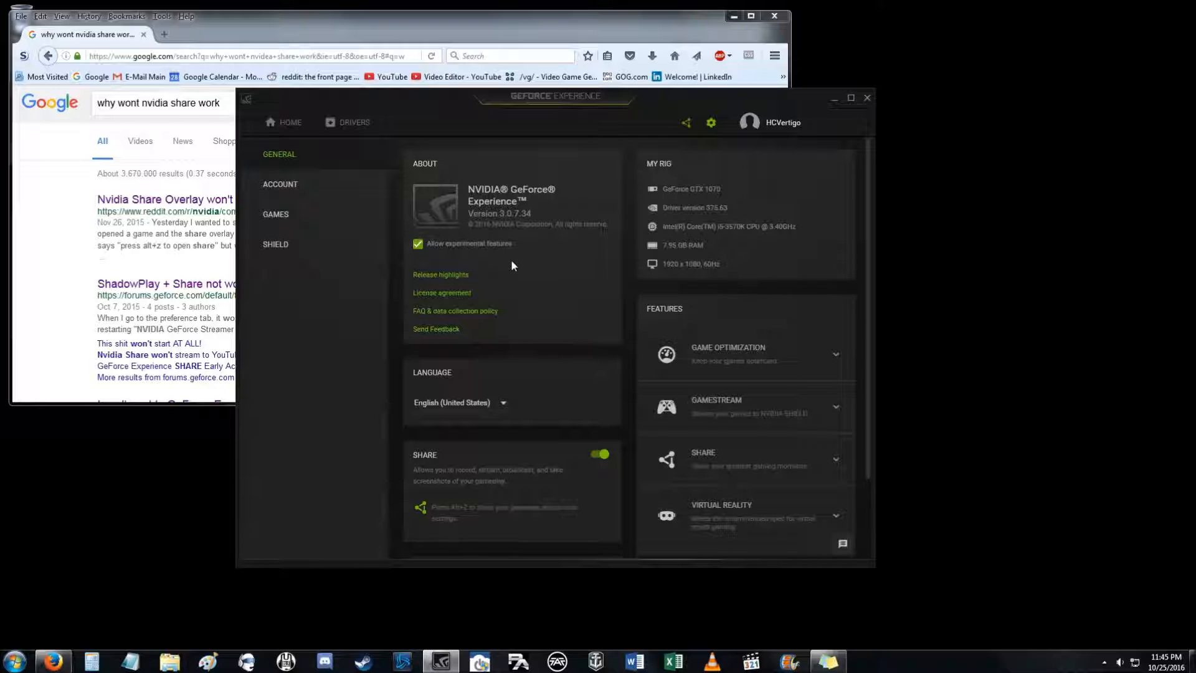
pyautogui.moveTo(553, 187)
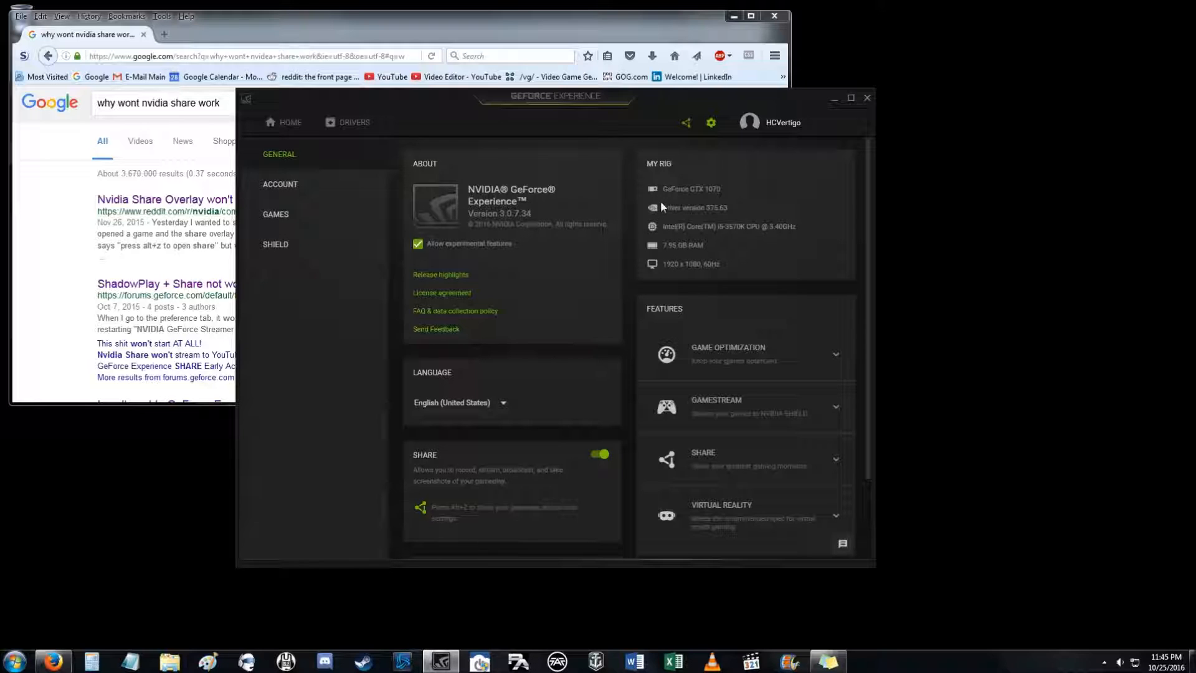
pyautogui.moveTo(710, 214)
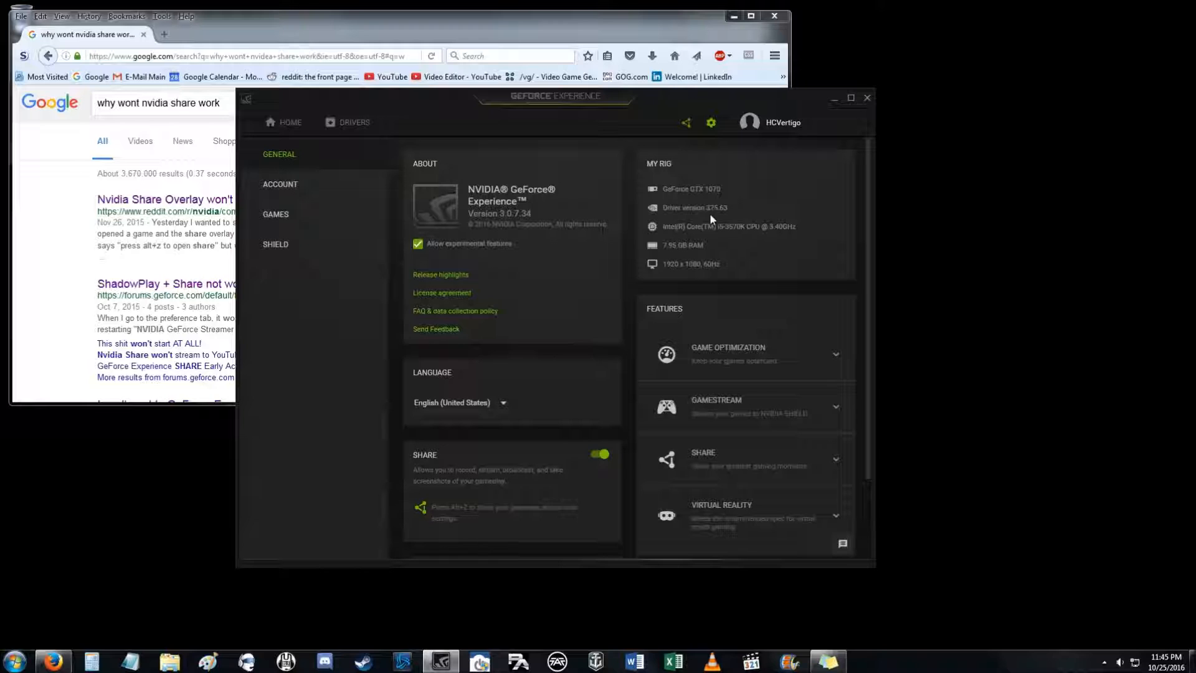
pyautogui.moveTo(812, 298)
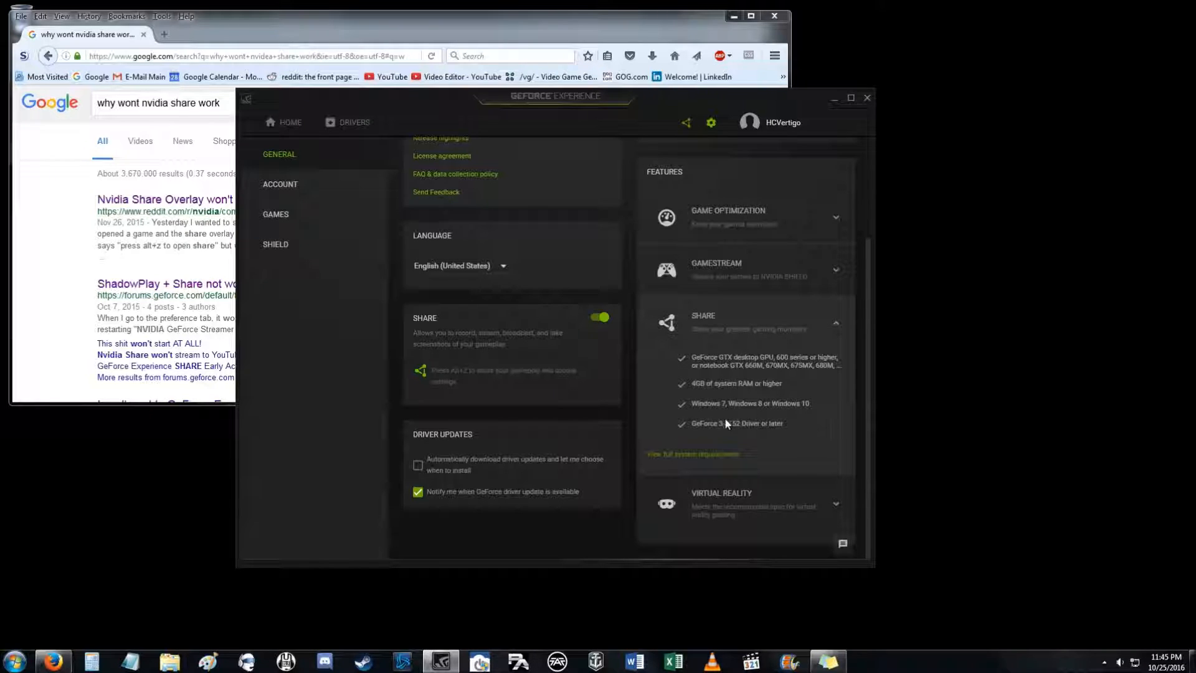
pyautogui.moveTo(698, 394)
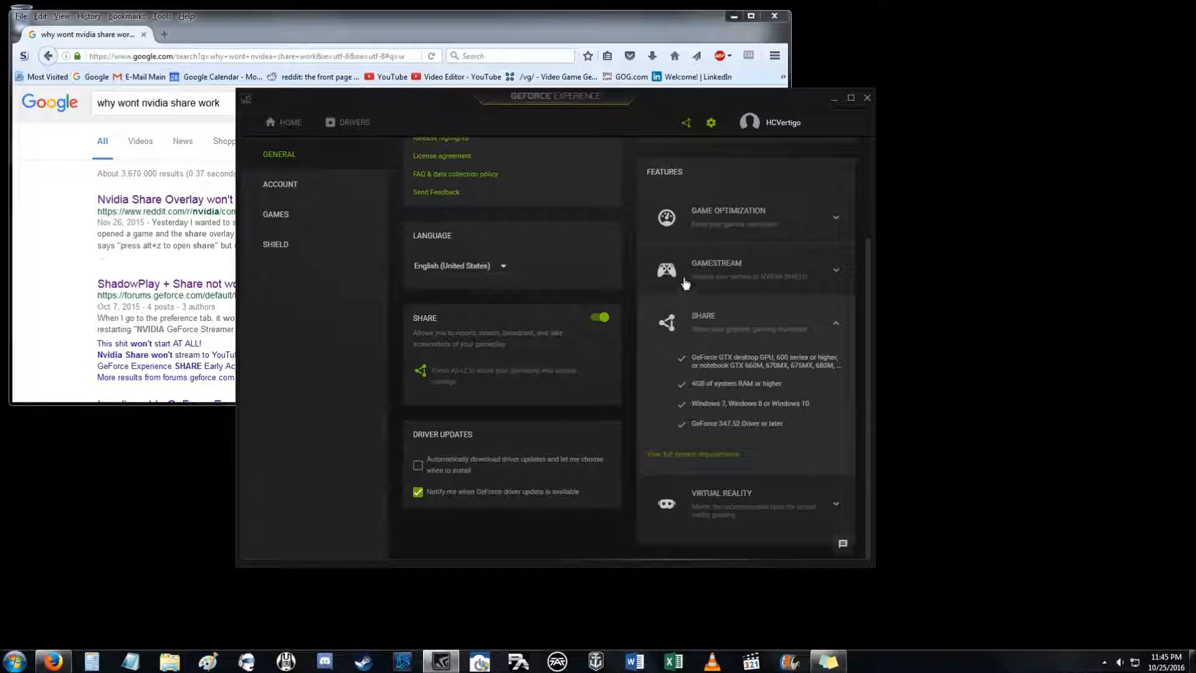
# - Collapse the Share details and bring up the overlay showing Instant Replay on and recording
pyautogui.click(835, 321)
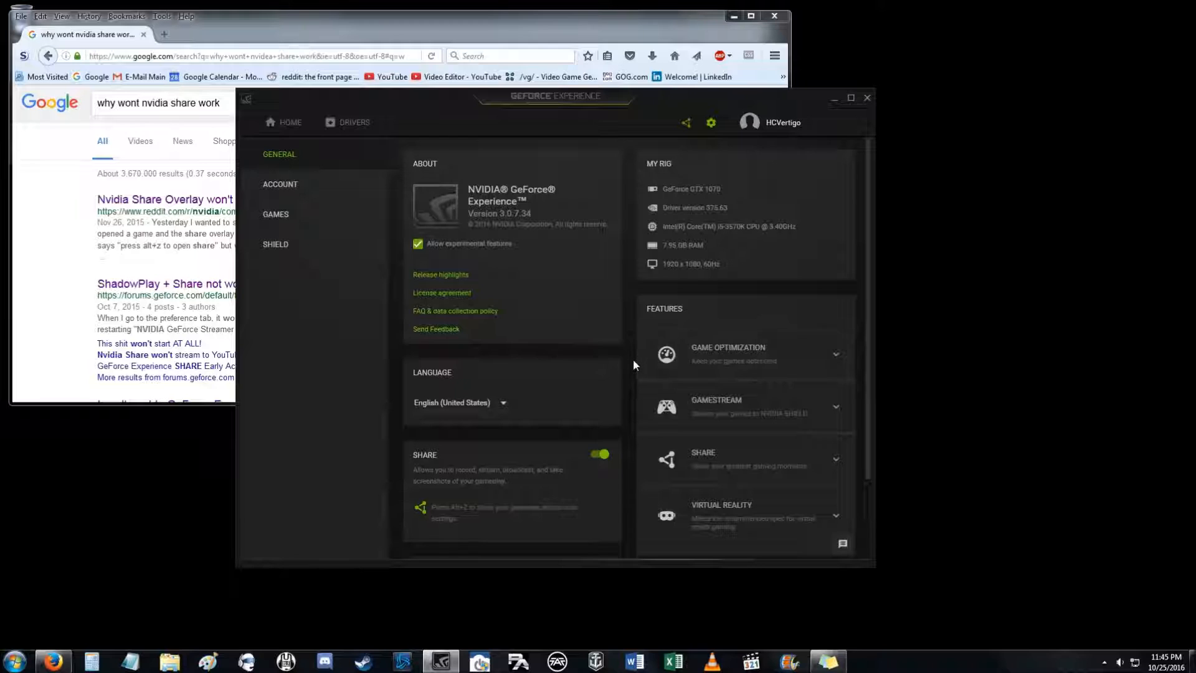
pyautogui.scroll(-3)
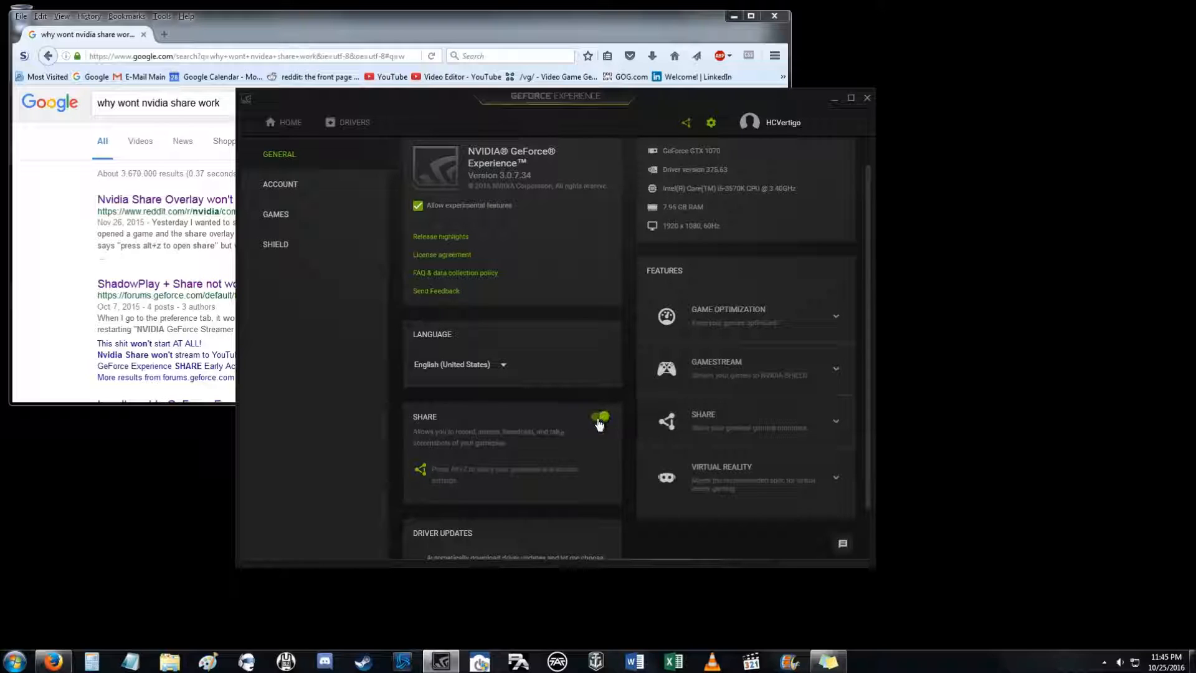
pyautogui.click(599, 417)
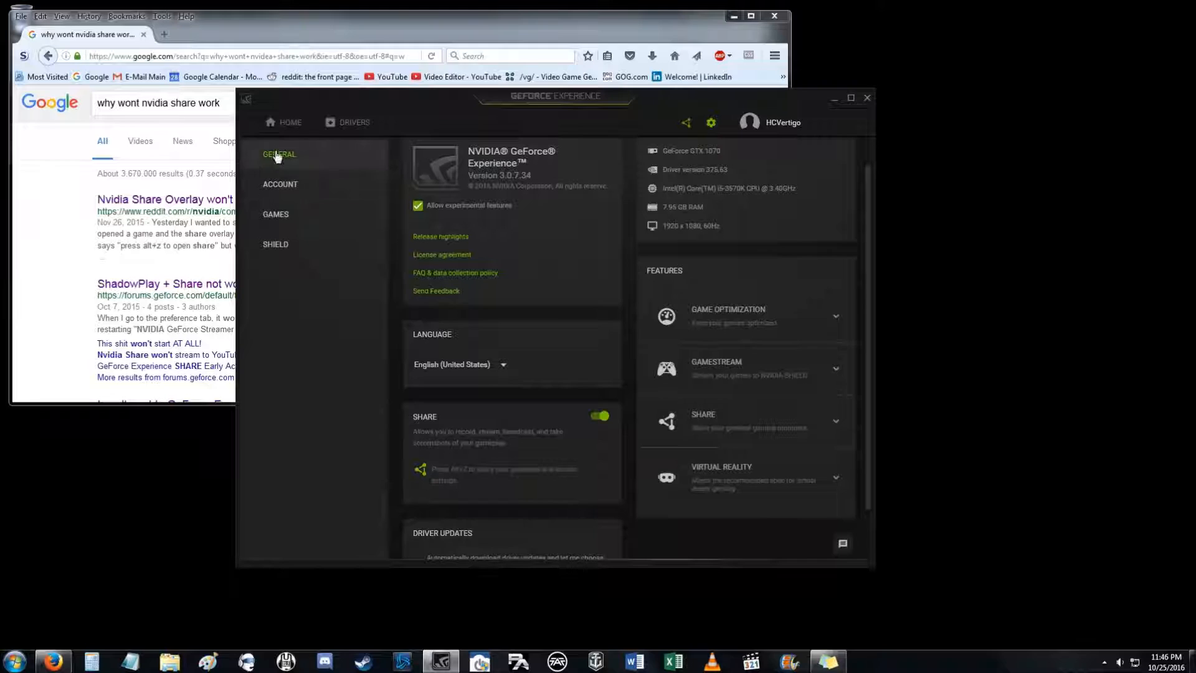
pyautogui.moveTo(597, 491)
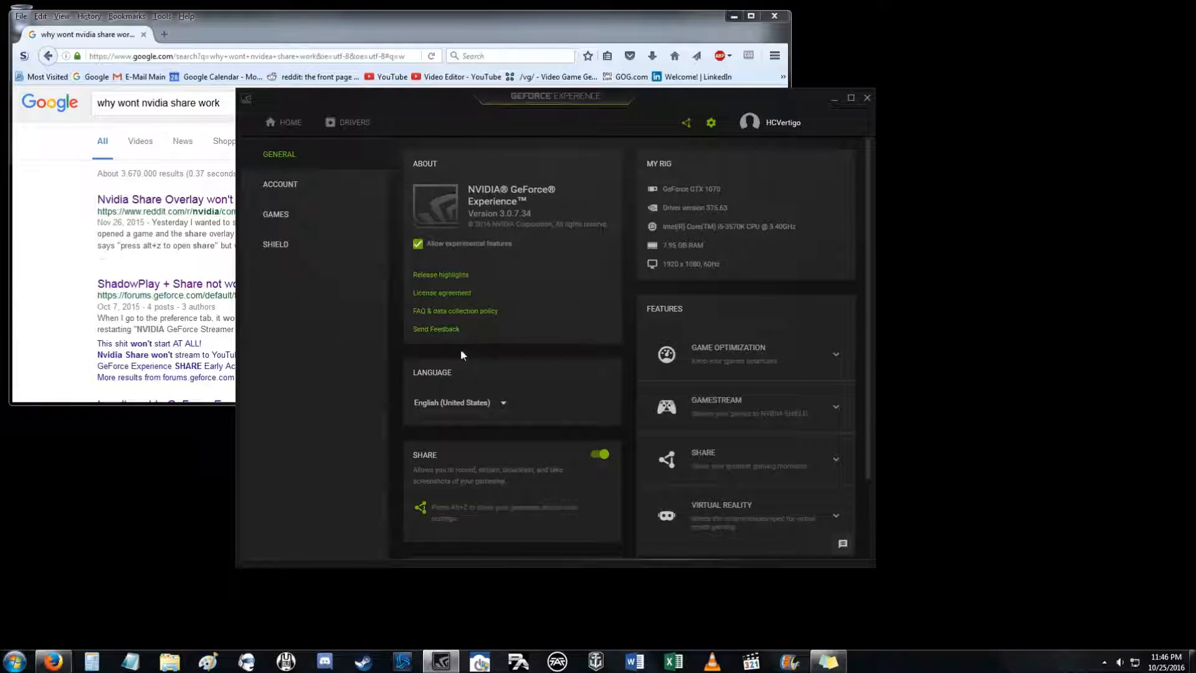
pyautogui.moveTo(974, 220)
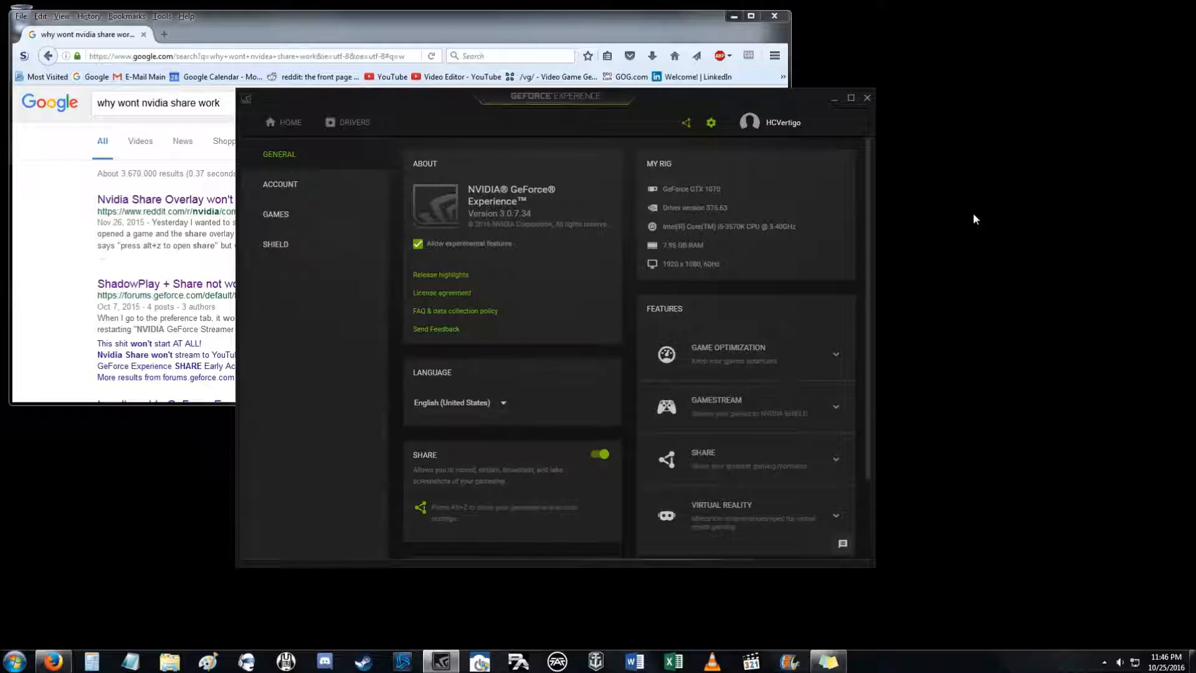
pyautogui.moveTo(959, 231)
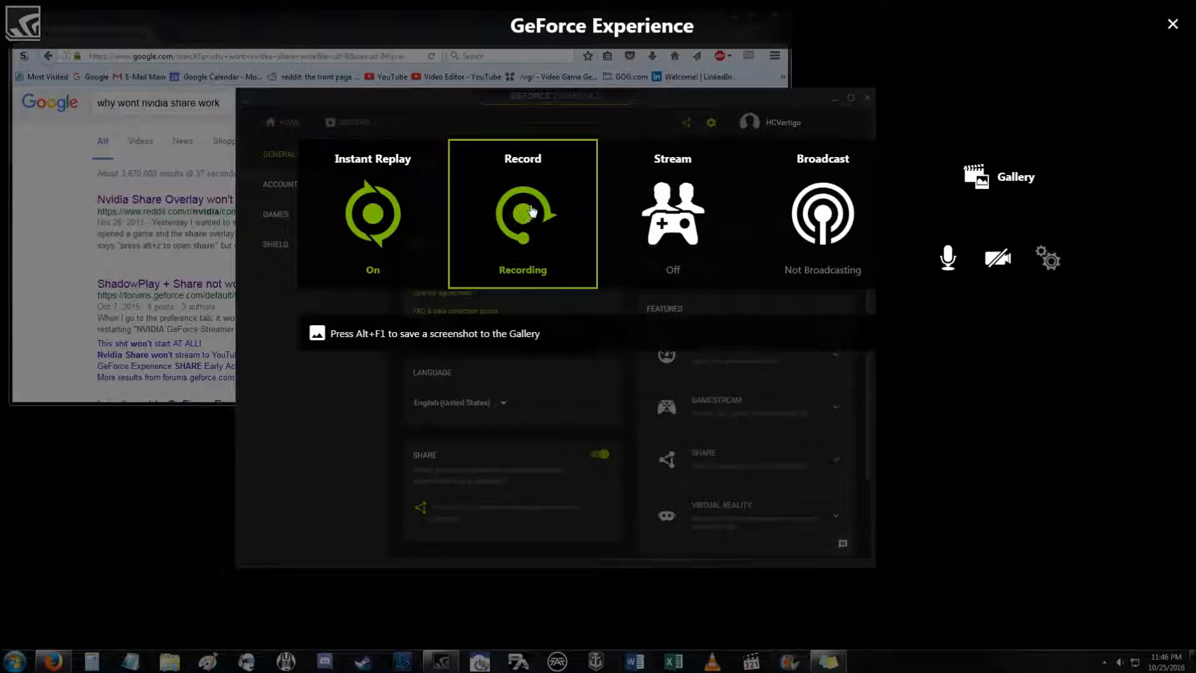
pyautogui.moveTo(672, 201)
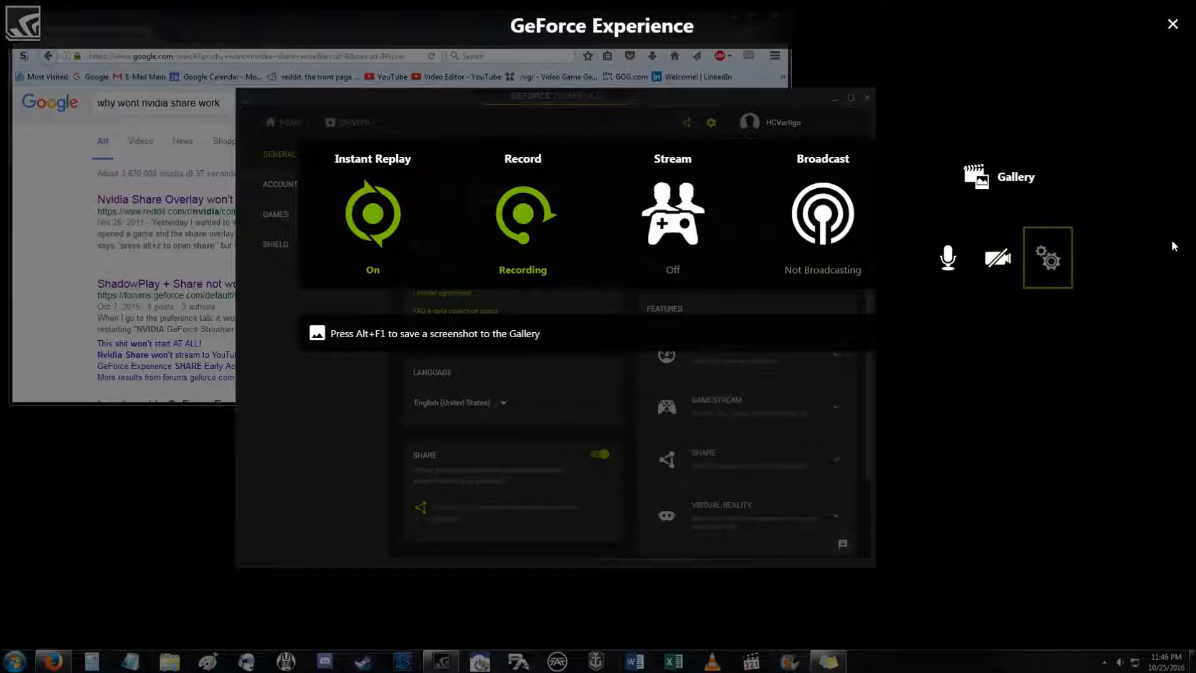
pyautogui.moveTo(1065, 341)
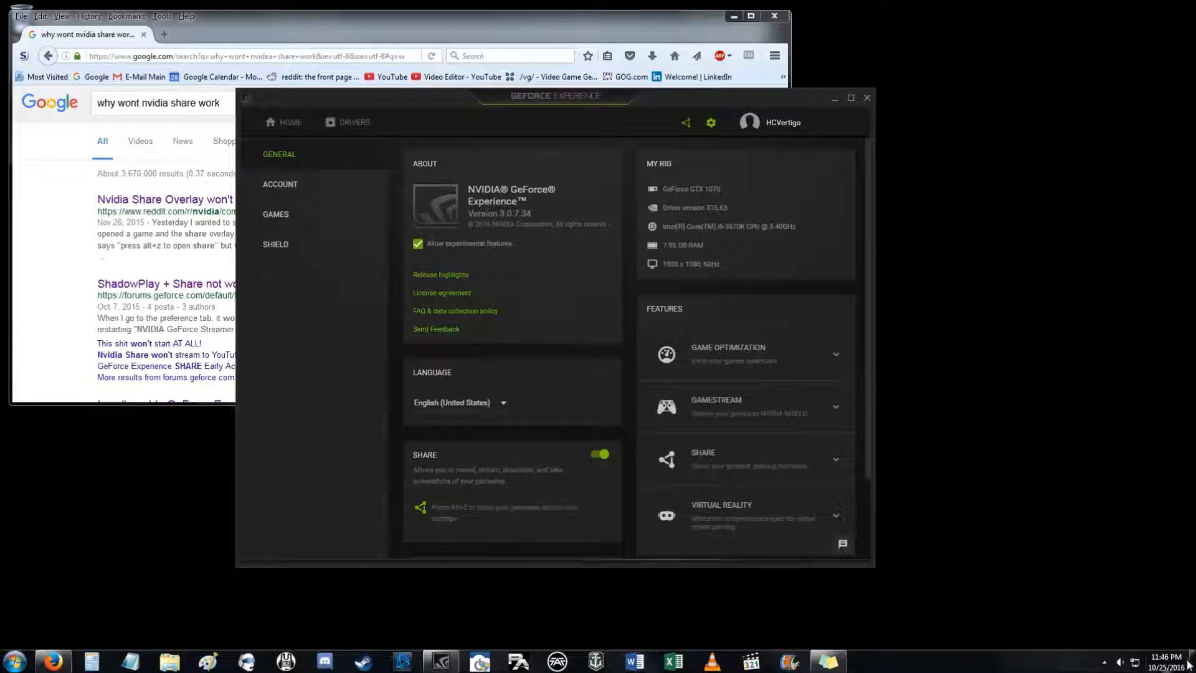
pyautogui.click(1149, 665)
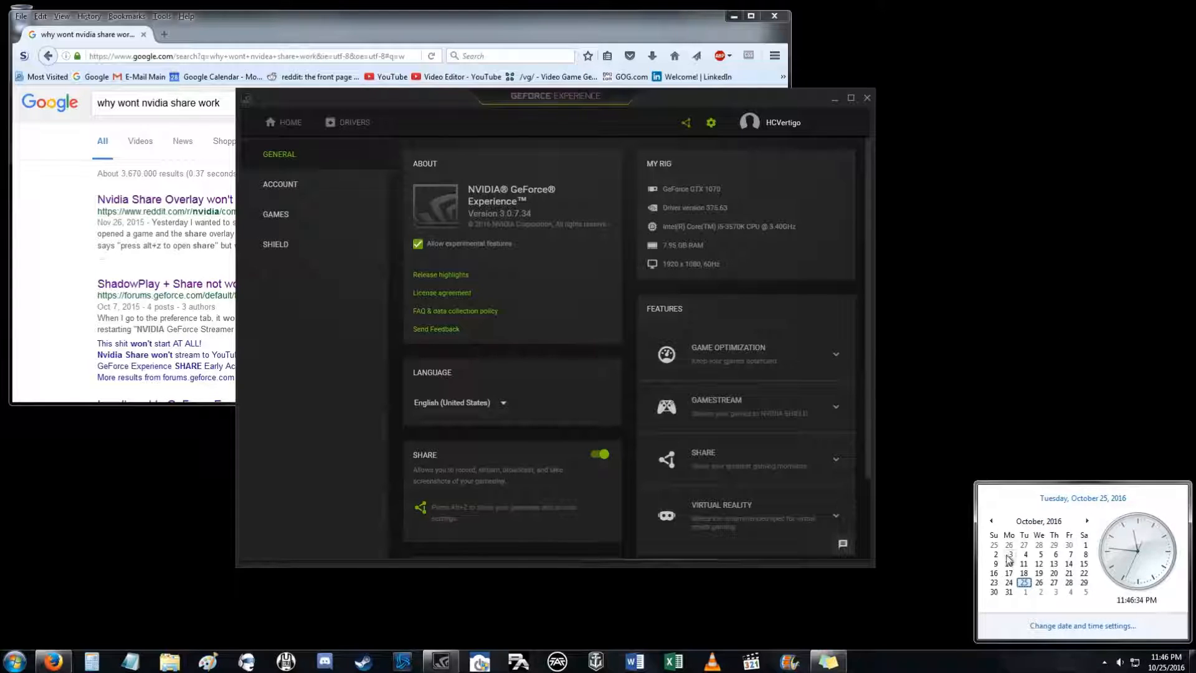
pyautogui.click(971, 329)
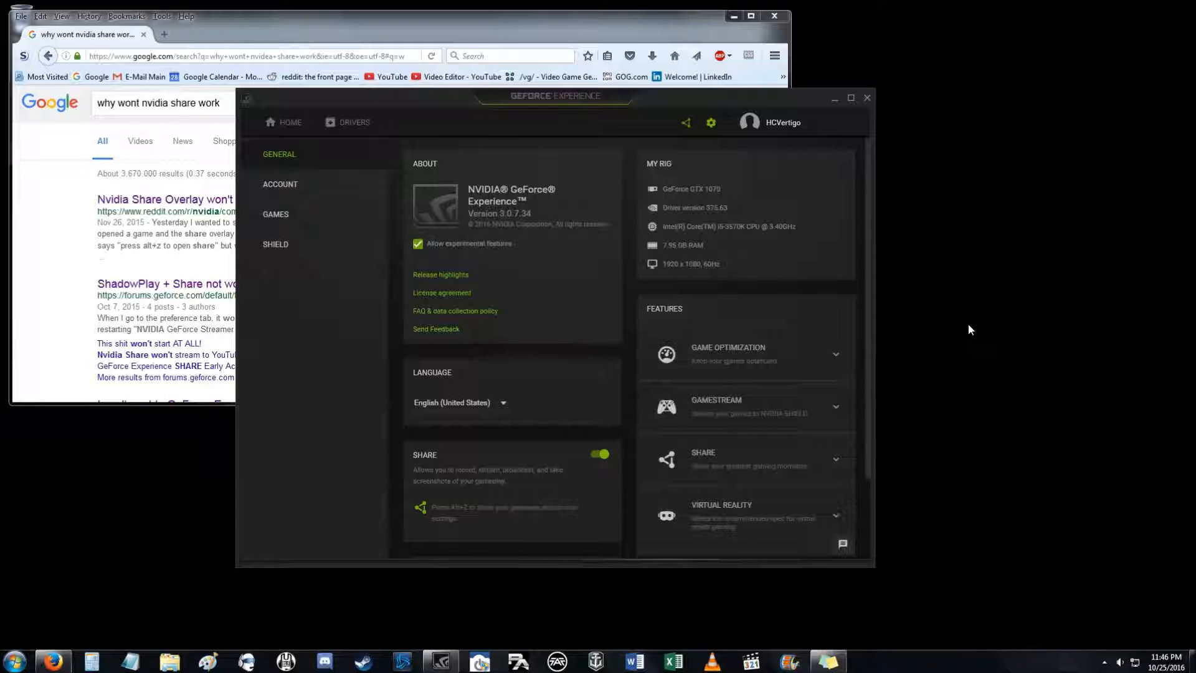
pyautogui.moveTo(639, 171)
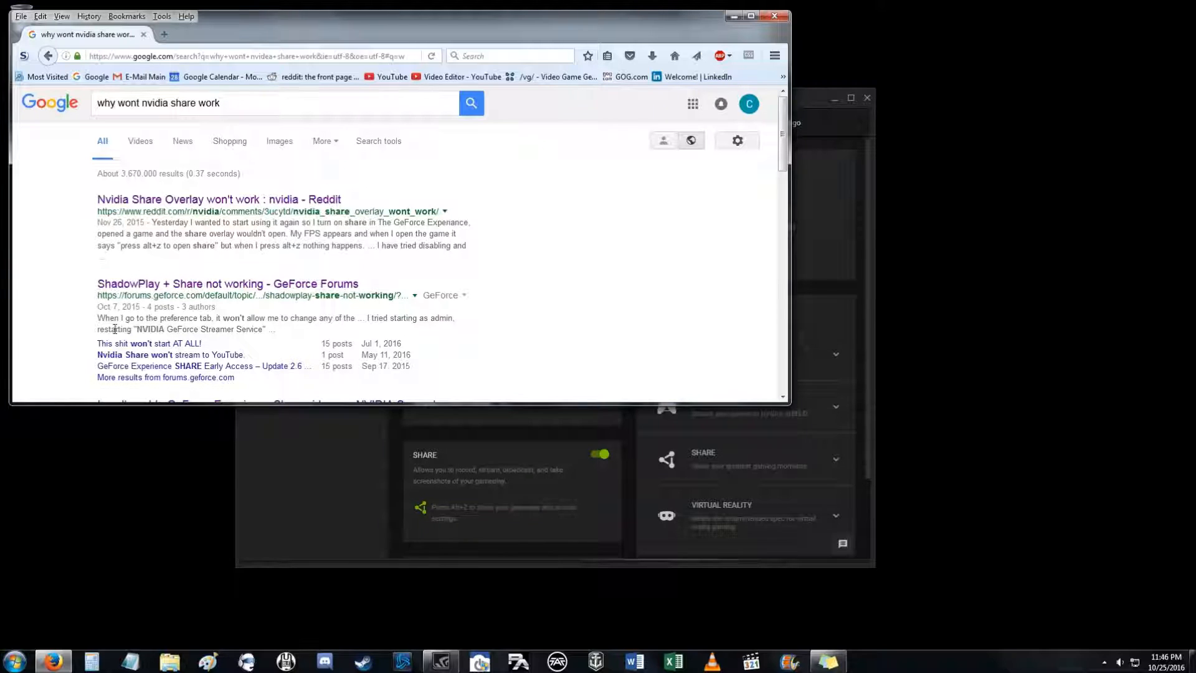
# - Scroll the Google results for 'why wont nvidia share work' in Firefox
pyautogui.scroll(-3)
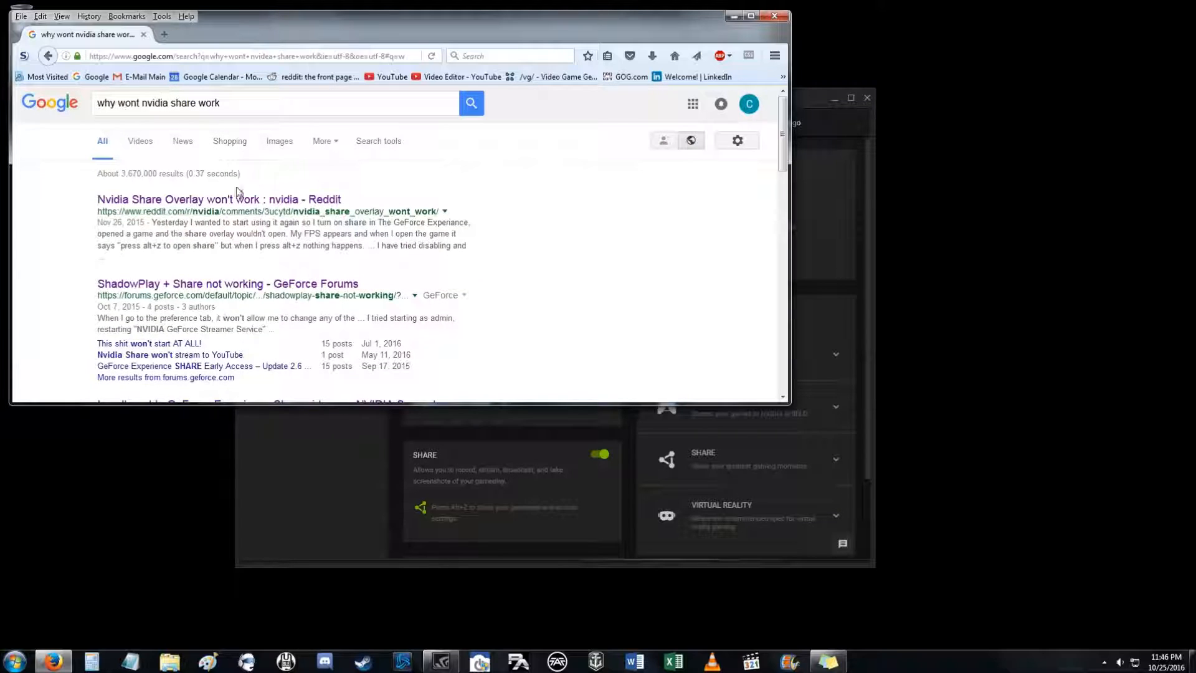
pyautogui.moveTo(862, 357)
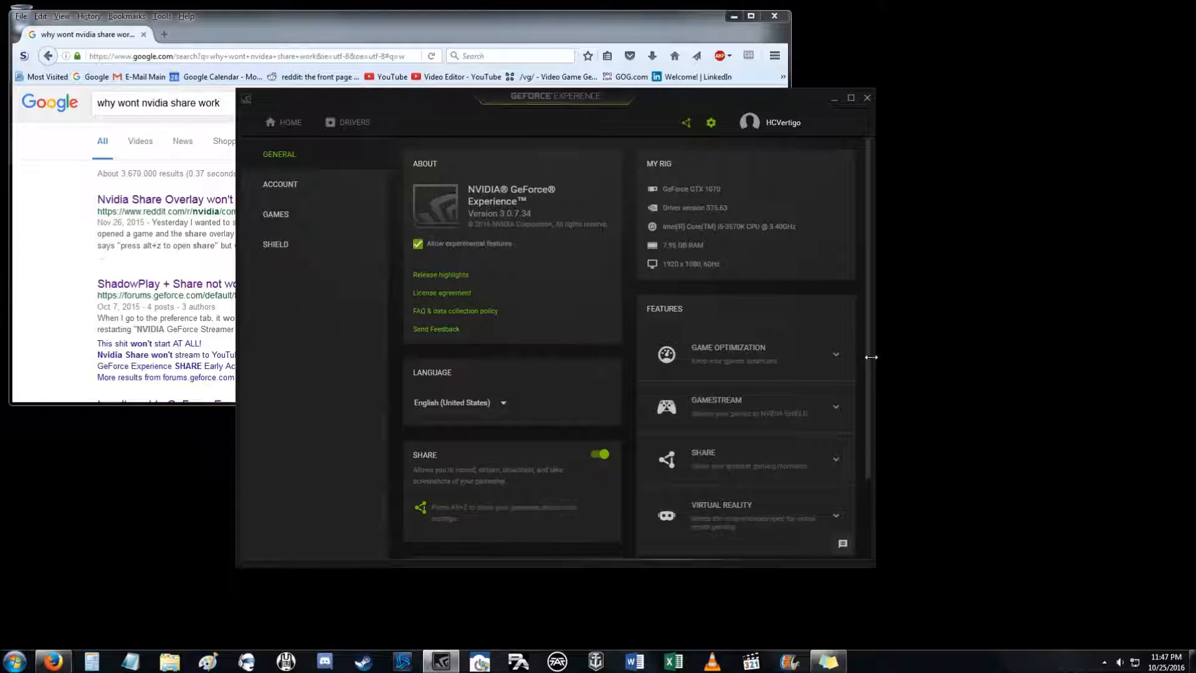
pyautogui.moveTo(796, 282)
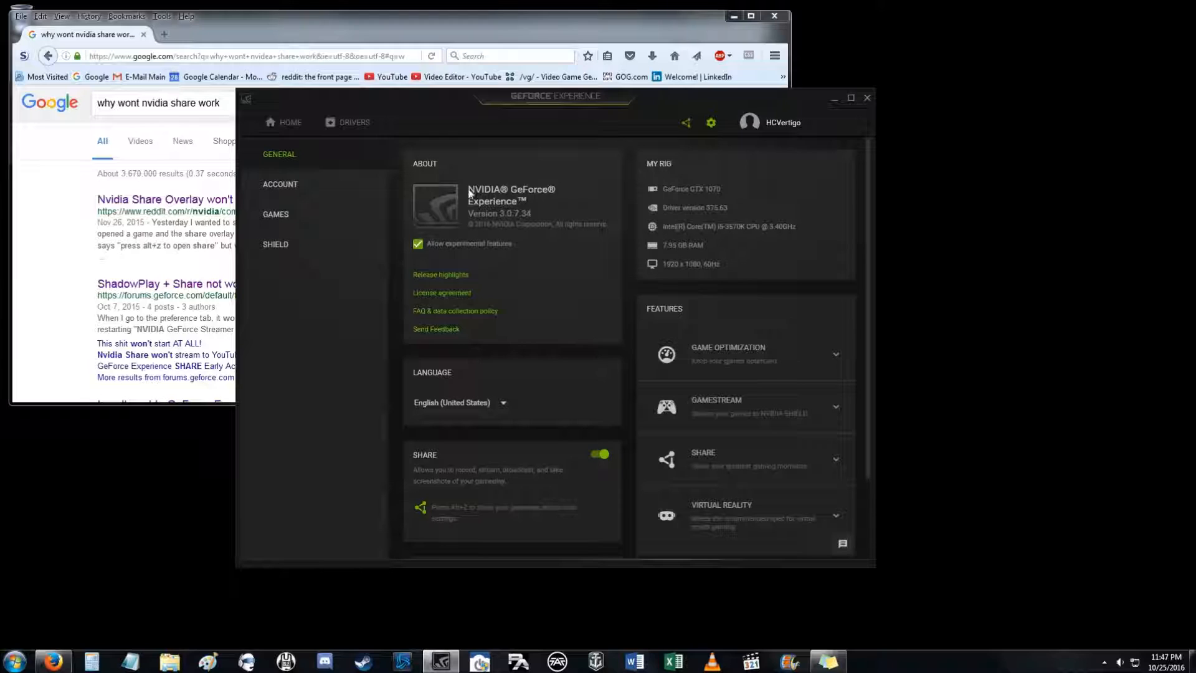
pyautogui.moveTo(814, 201)
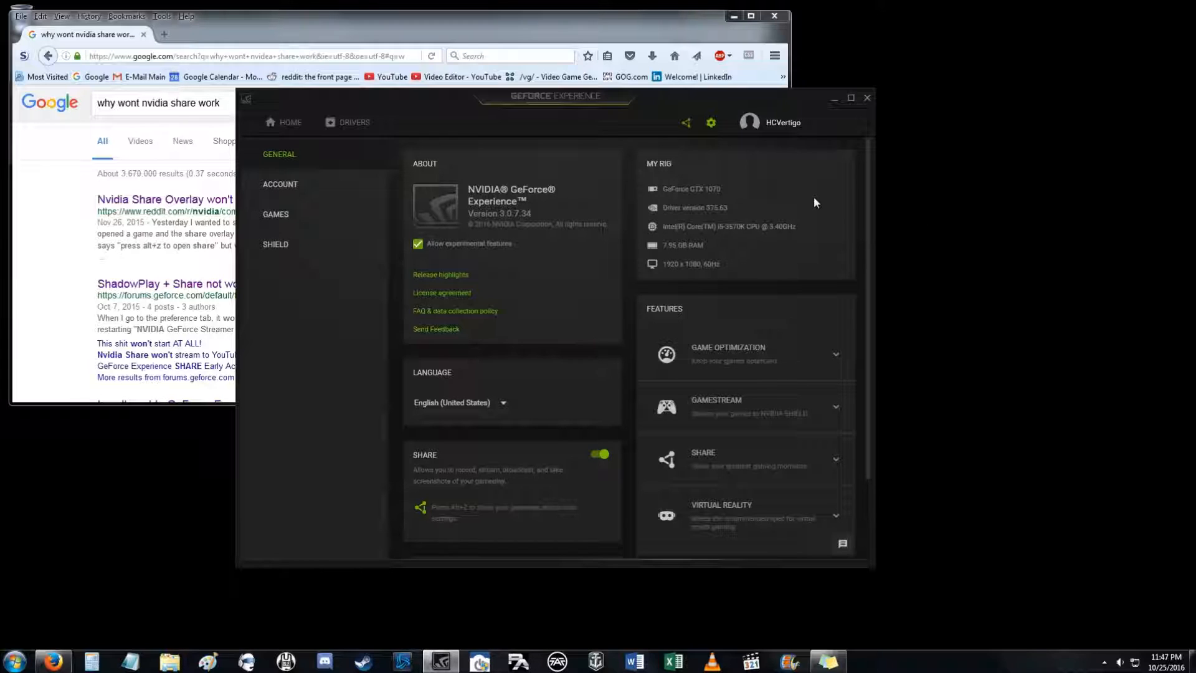
pyautogui.moveTo(163, 623)
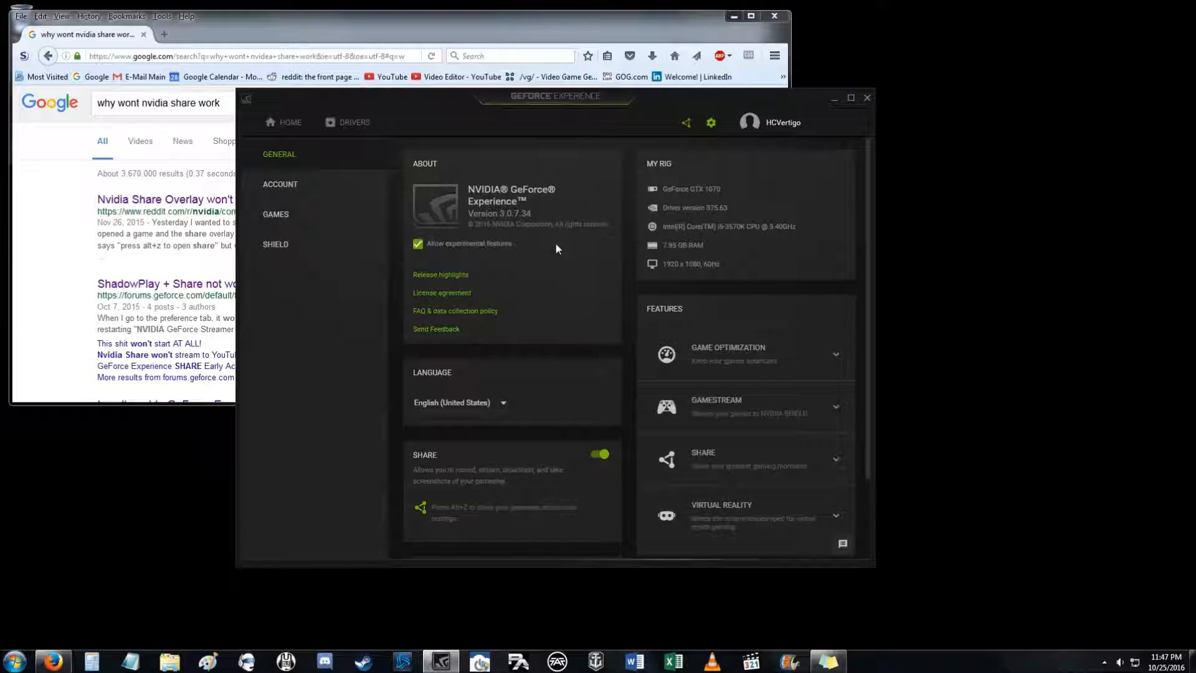
pyautogui.moveTo(576, 385)
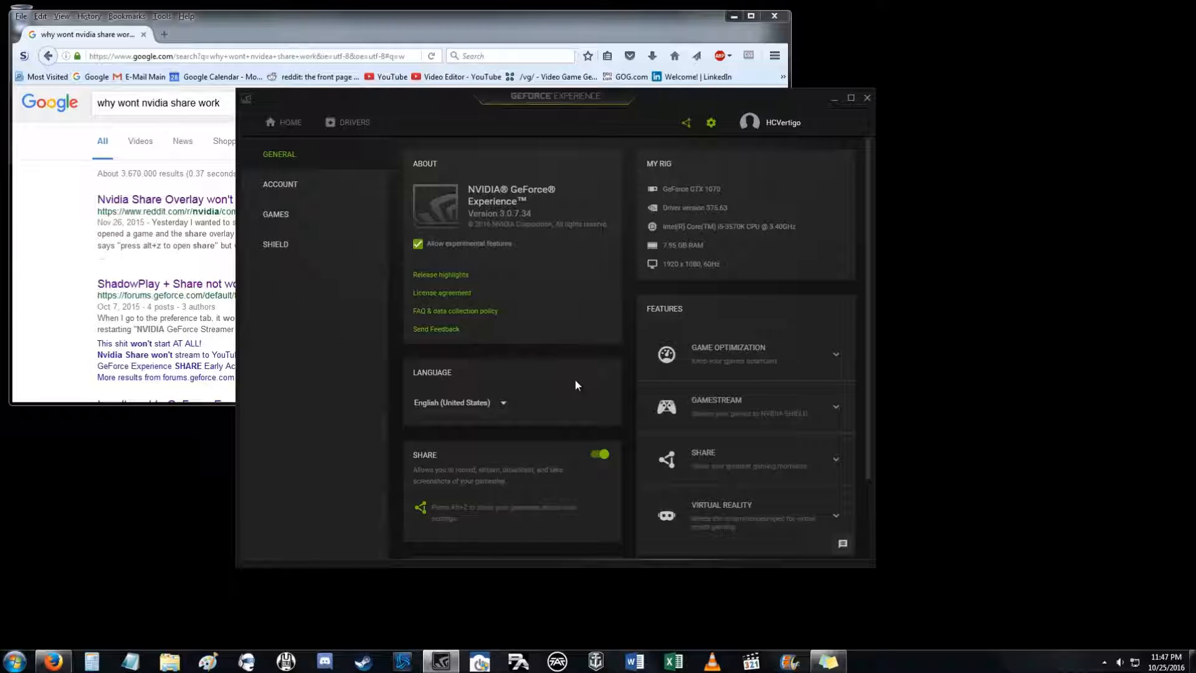
# - Check the NVIDIA tray icon, then run GeForce Experience as administrator from Start's NVIDIA Corporation folder
pyautogui.click(1092, 661)
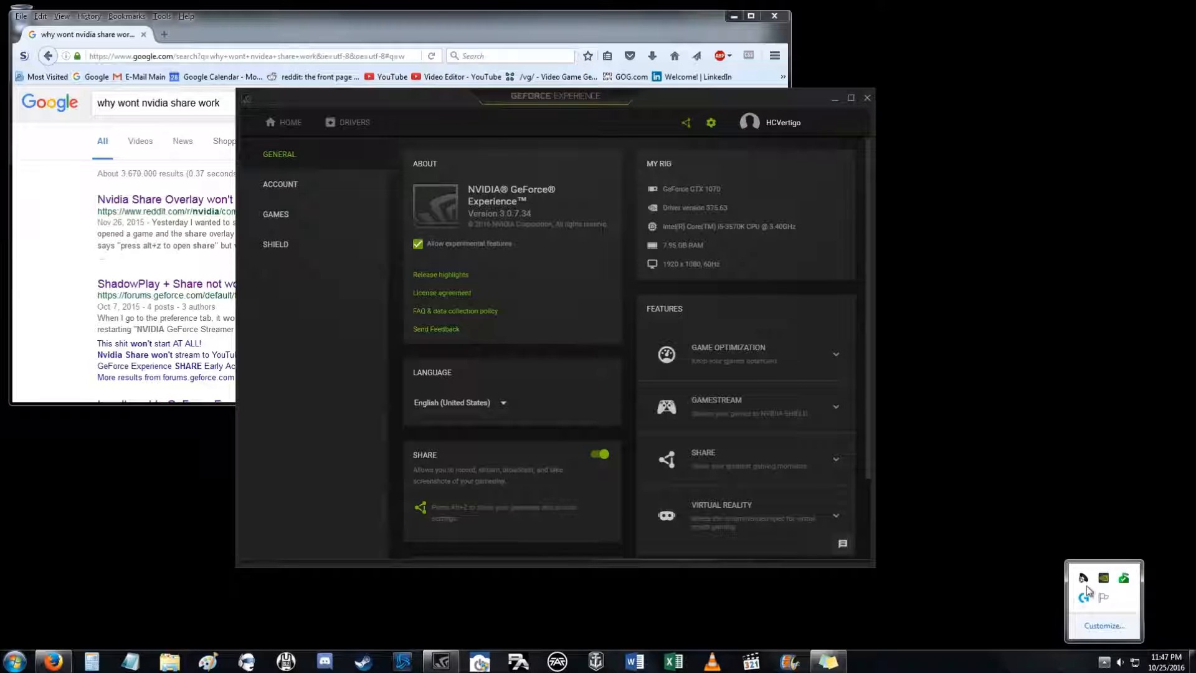
pyautogui.rightClick(1083, 597)
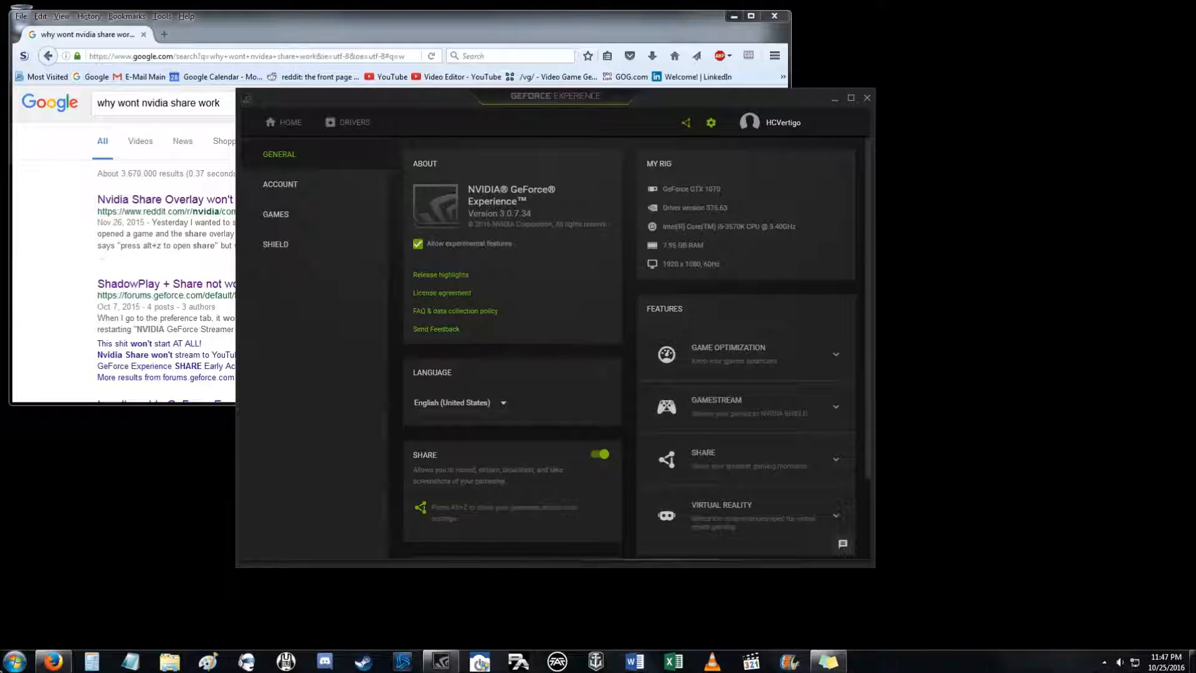
pyautogui.click(14, 660)
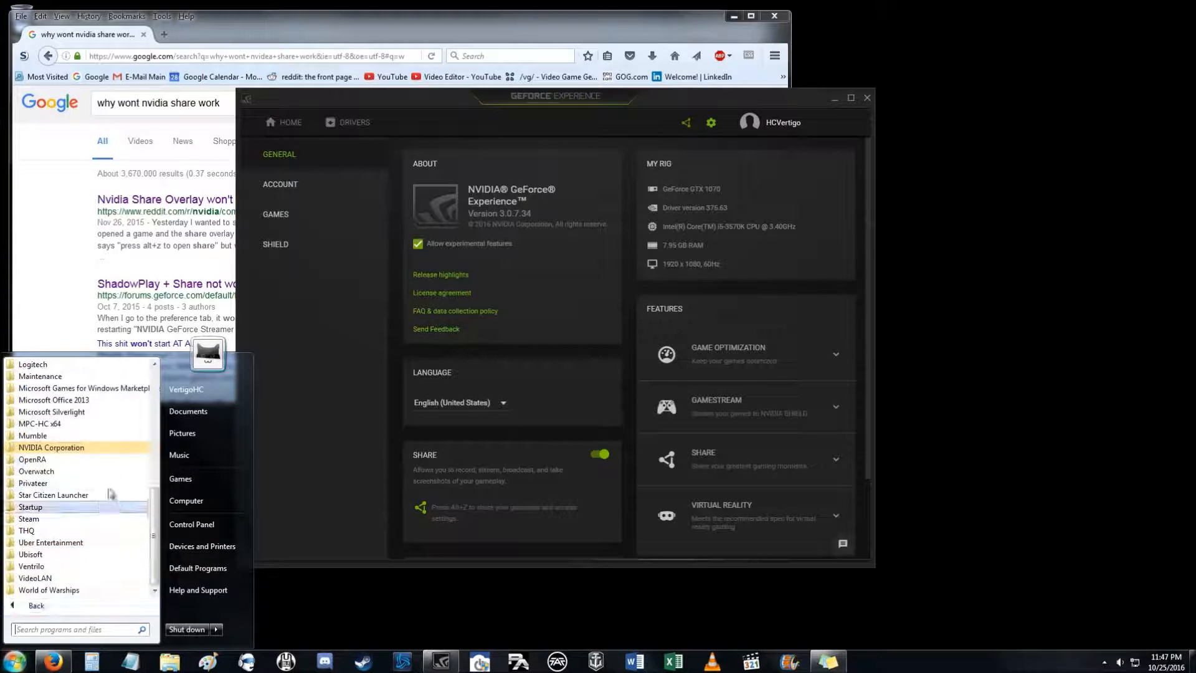
pyautogui.rightClick(61, 459)
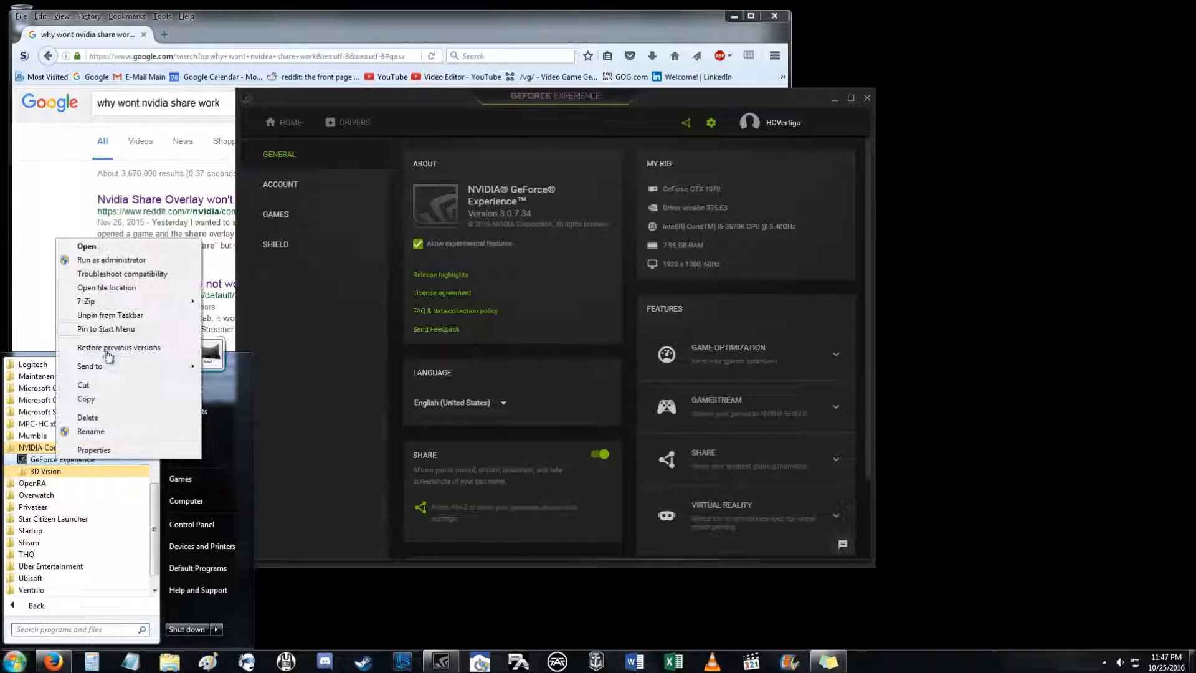
pyautogui.moveTo(111, 259)
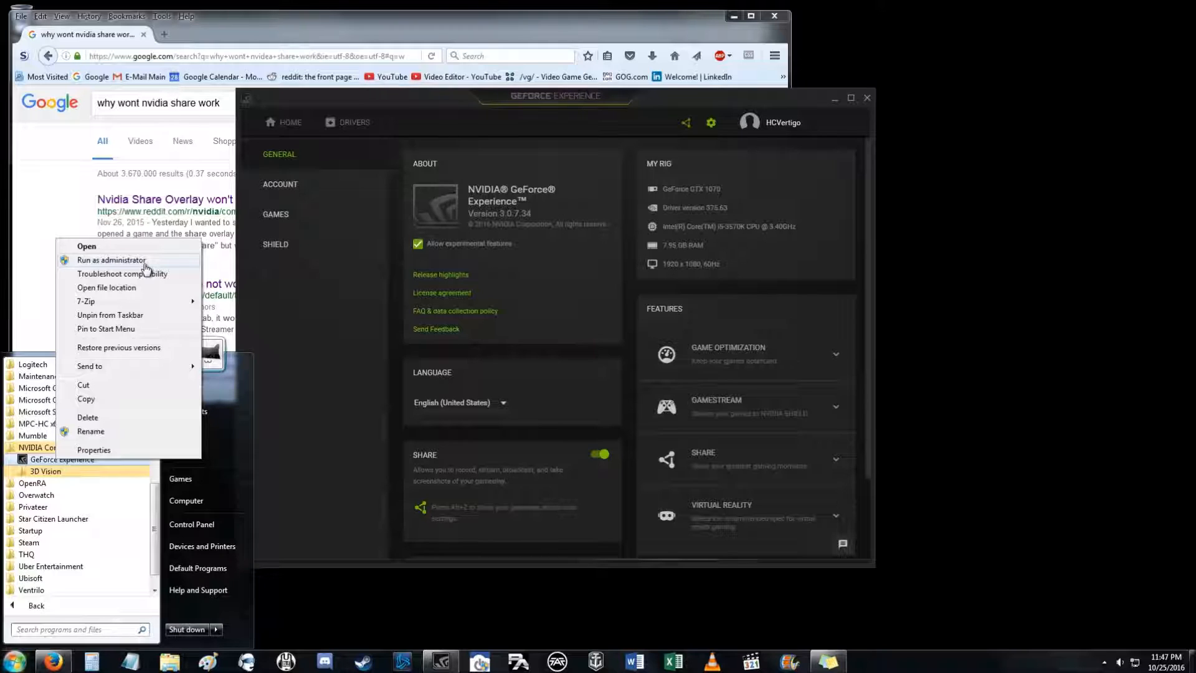
pyautogui.click(303, 400)
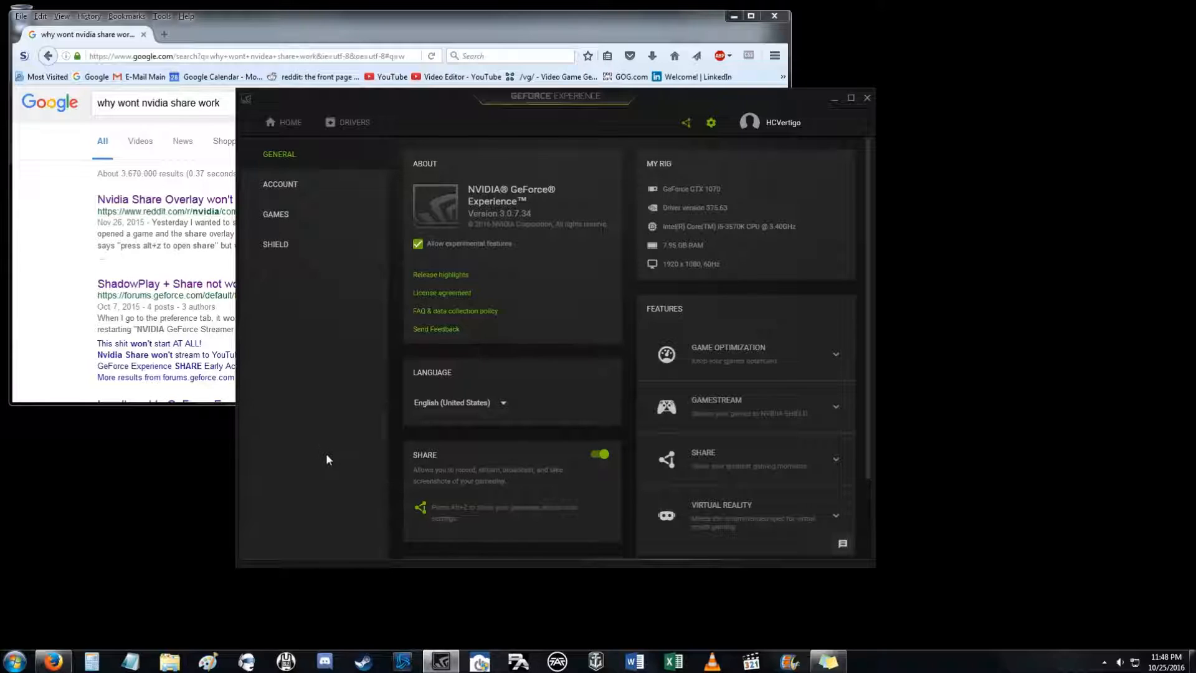
pyautogui.scroll(-3)
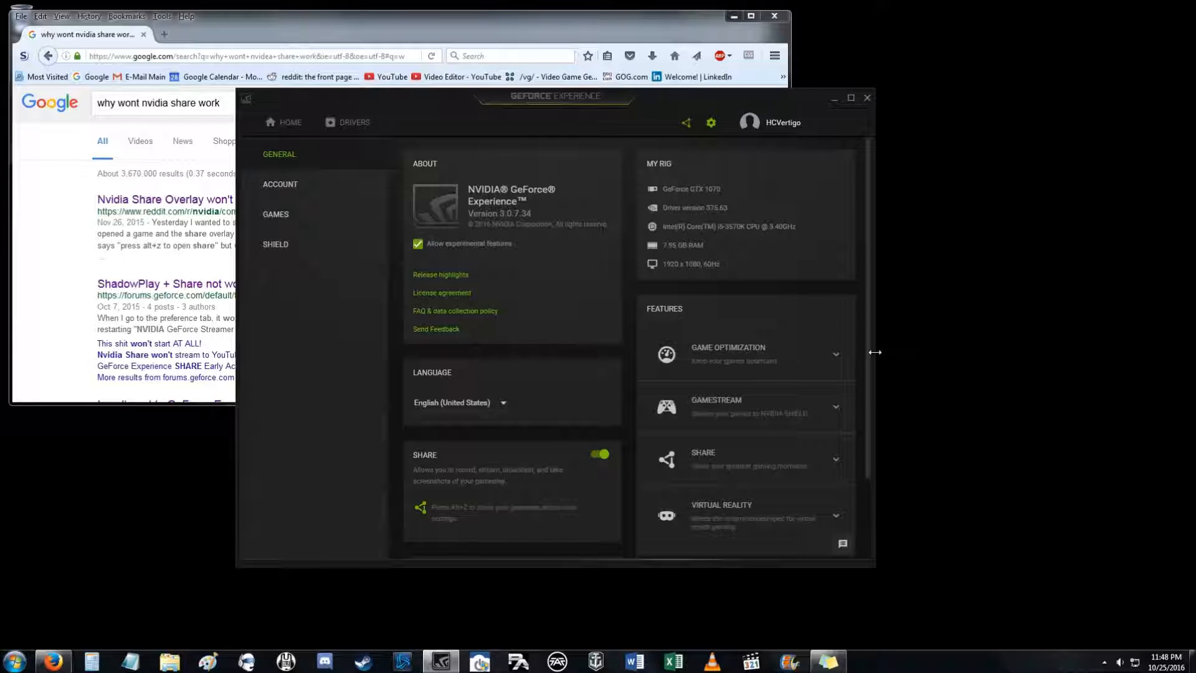
pyautogui.moveTo(945, 377)
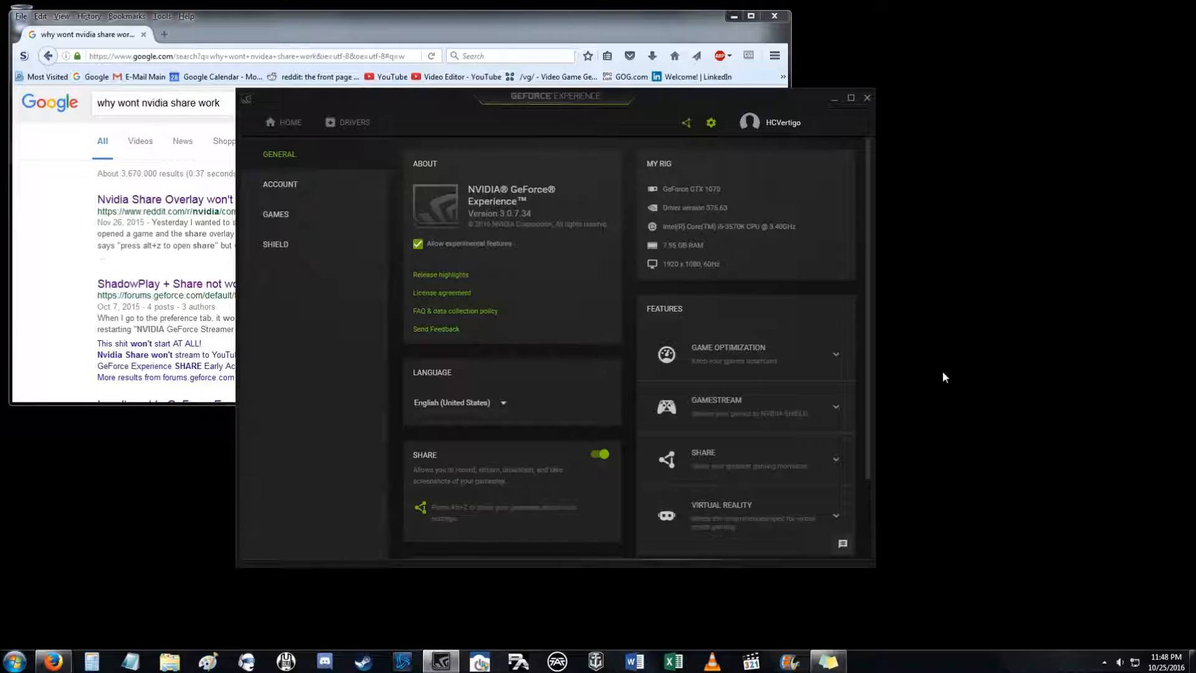